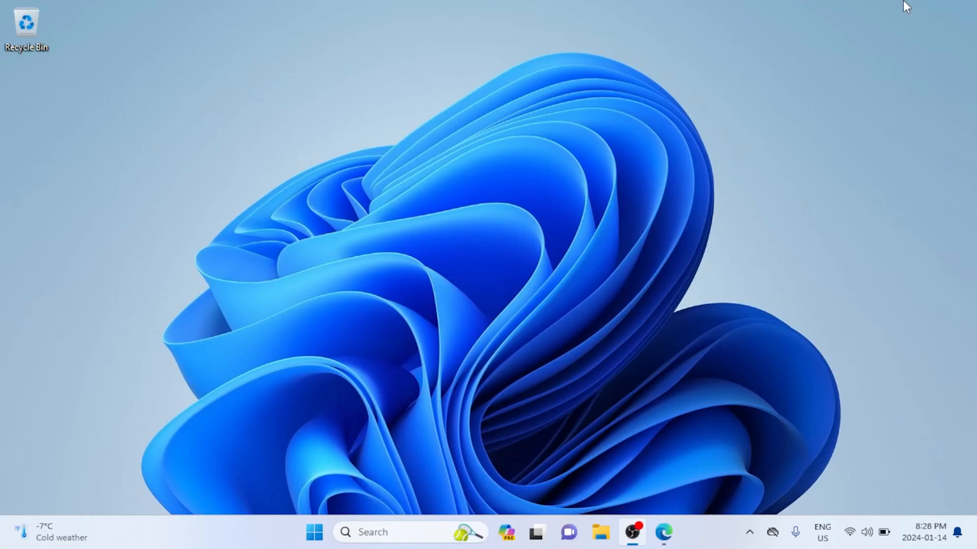
Download the Pico-ogxbox-eepromdumper code as a zip from its GitHub repository in Edge
left_click(662, 532)
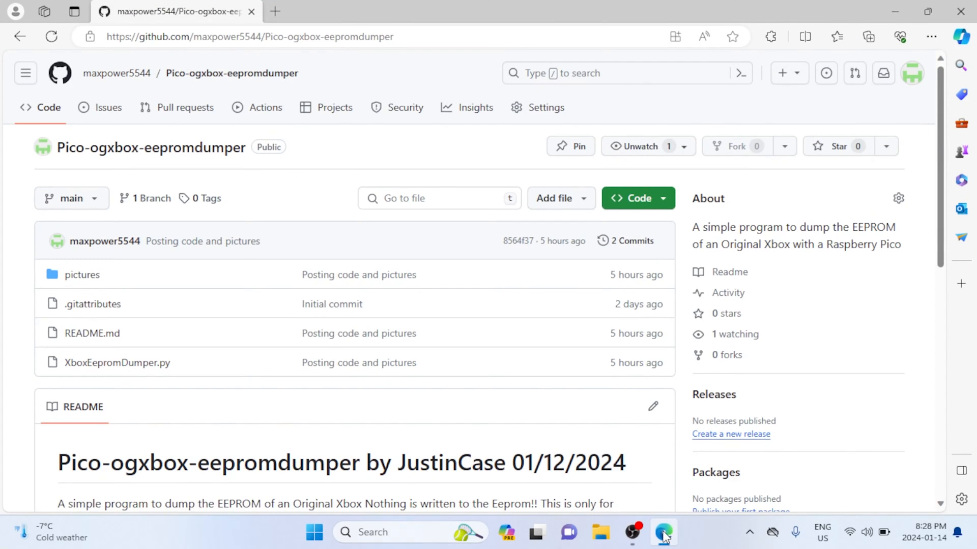
scroll("down", 3)
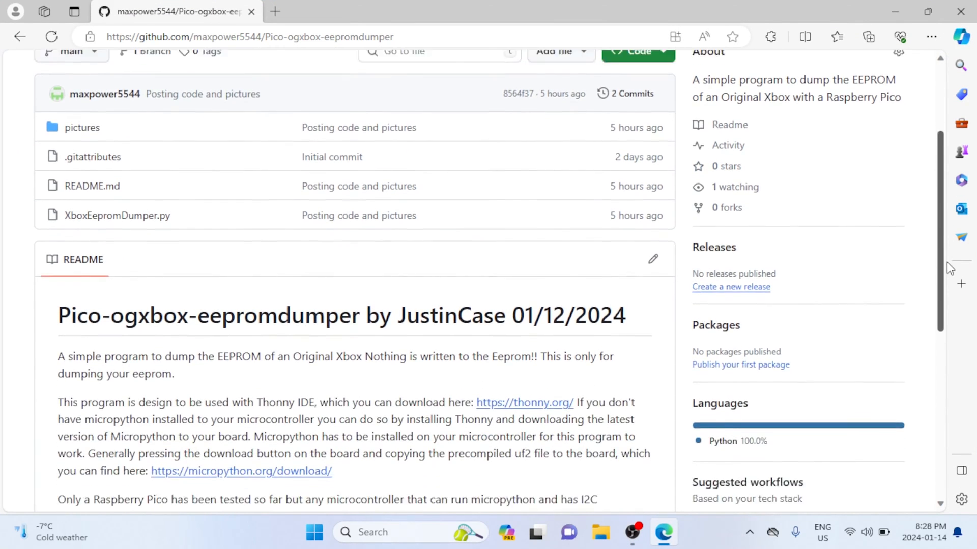
scroll("down", 3)
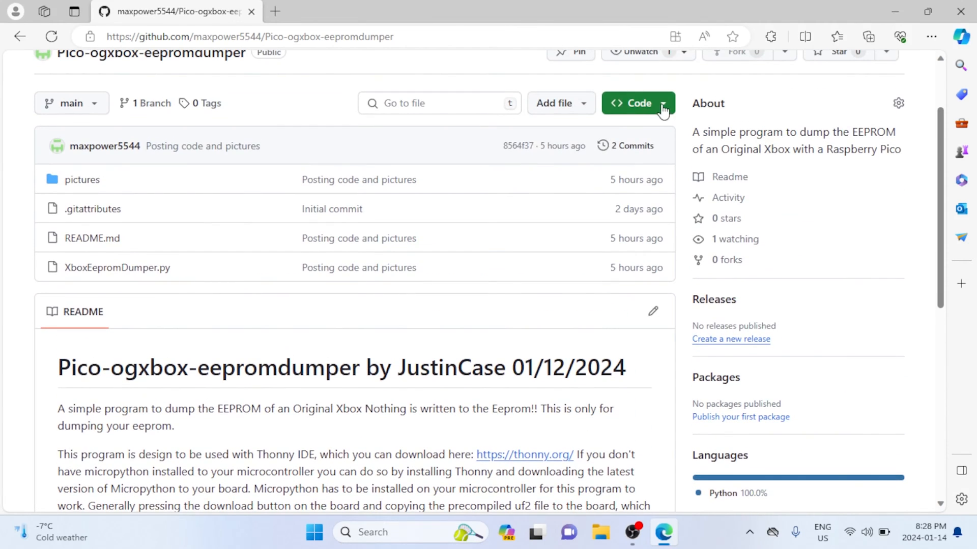
left_click(447, 330)
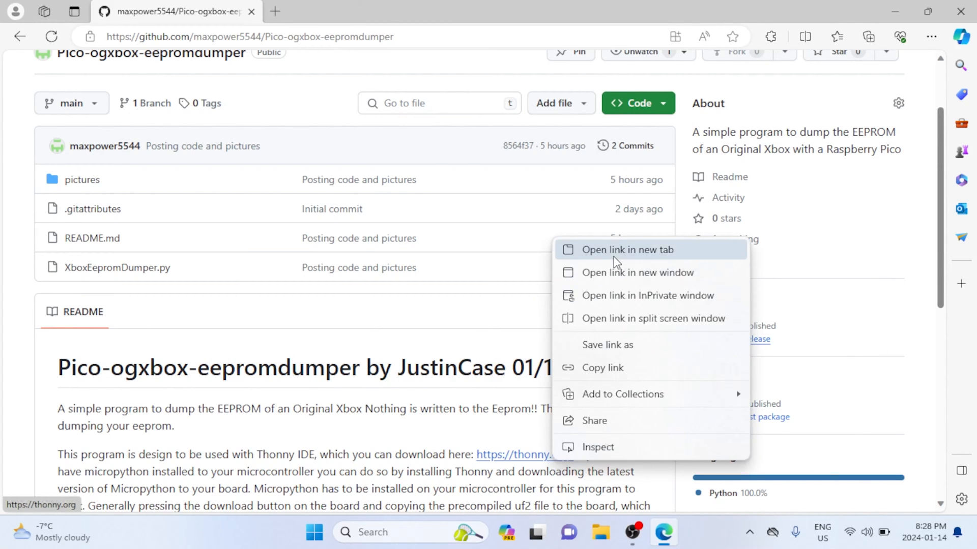
Open thonny.org and the XboxEepromEditor repository in new tabs, and download the 64-bit Thonny installer
left_click(628, 250)
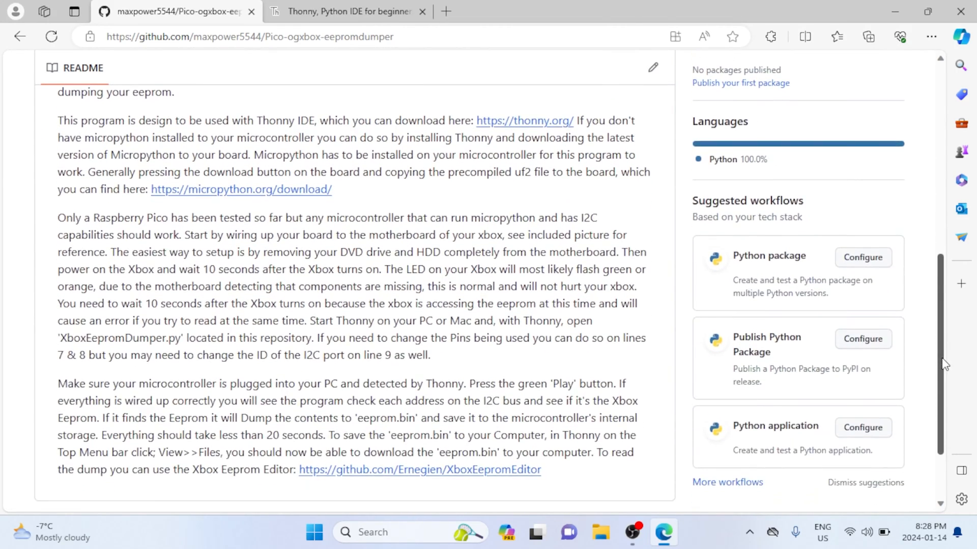
right_click(419, 405)
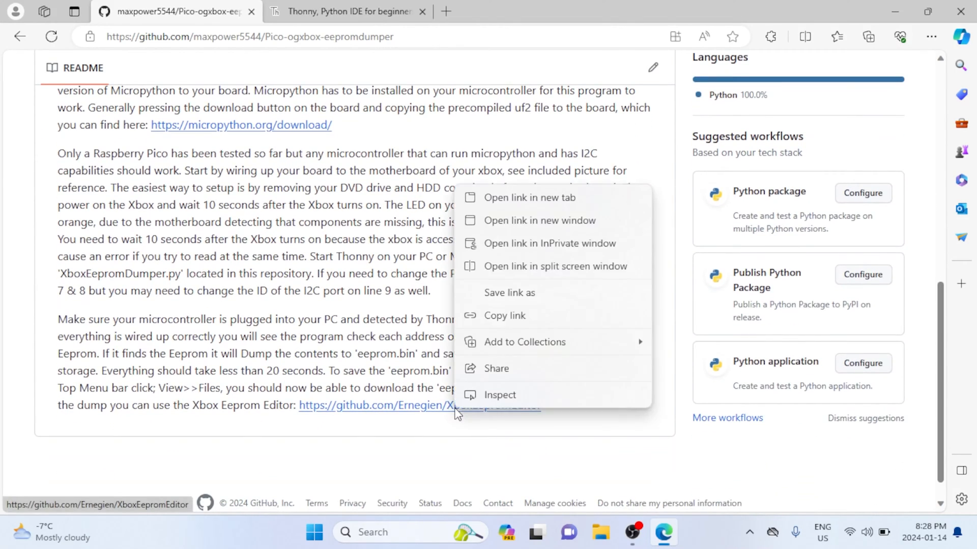
left_click(530, 197)
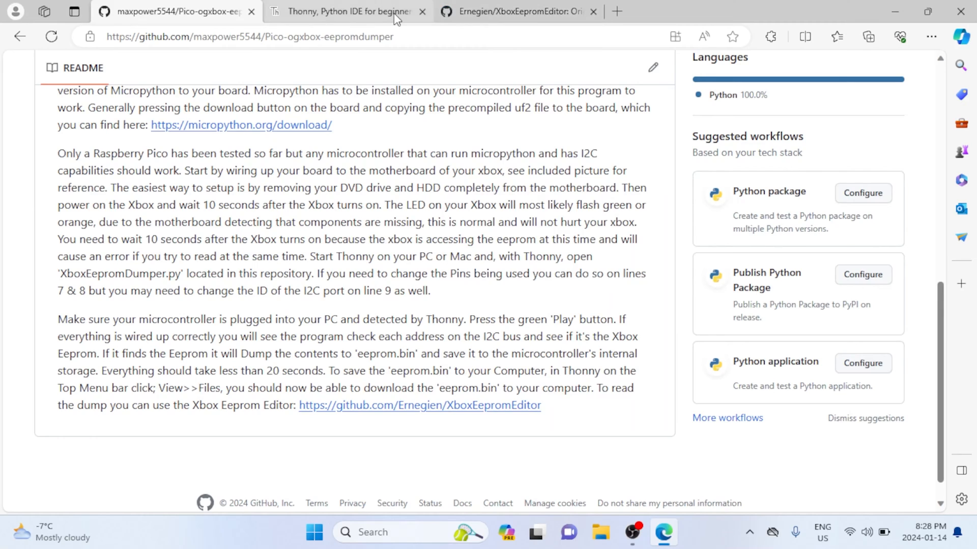
left_click(346, 11)
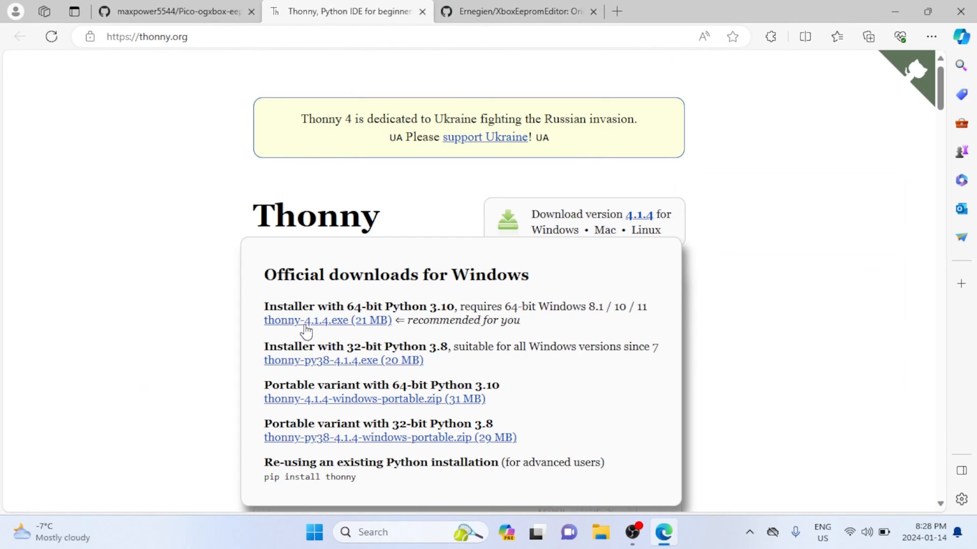
left_click(326, 320)
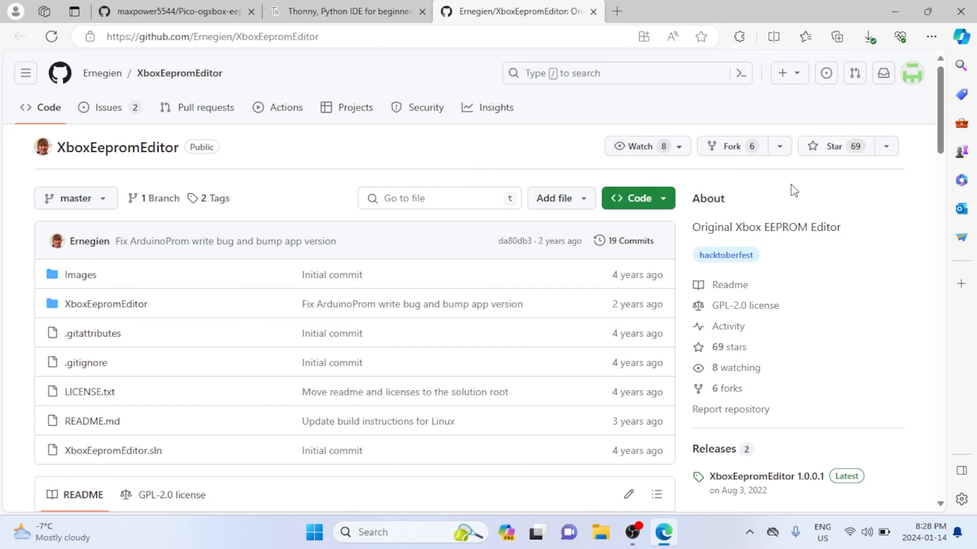
Download the XboxEepromEditor 1.0.0.1 release zip and show it in the Downloads folder
scroll("down", 3)
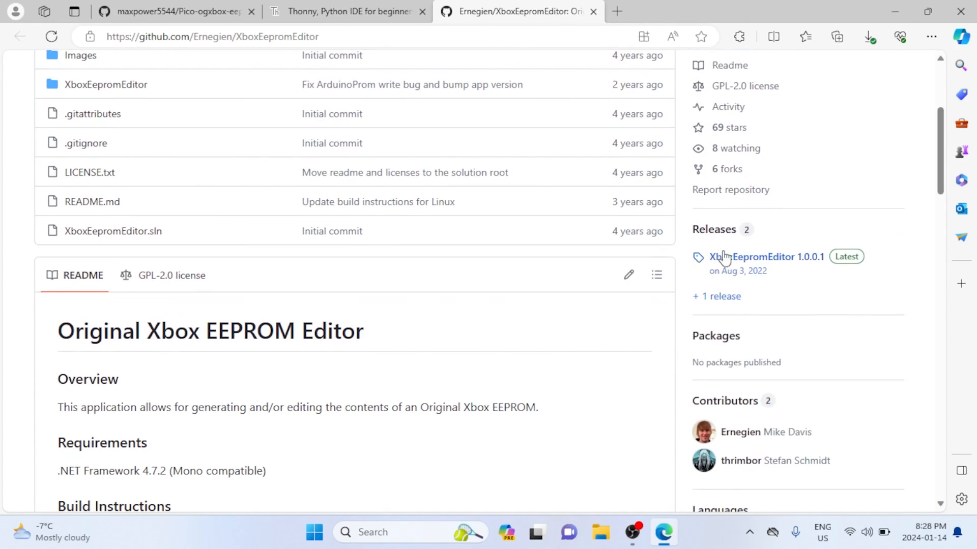
left_click(767, 256)
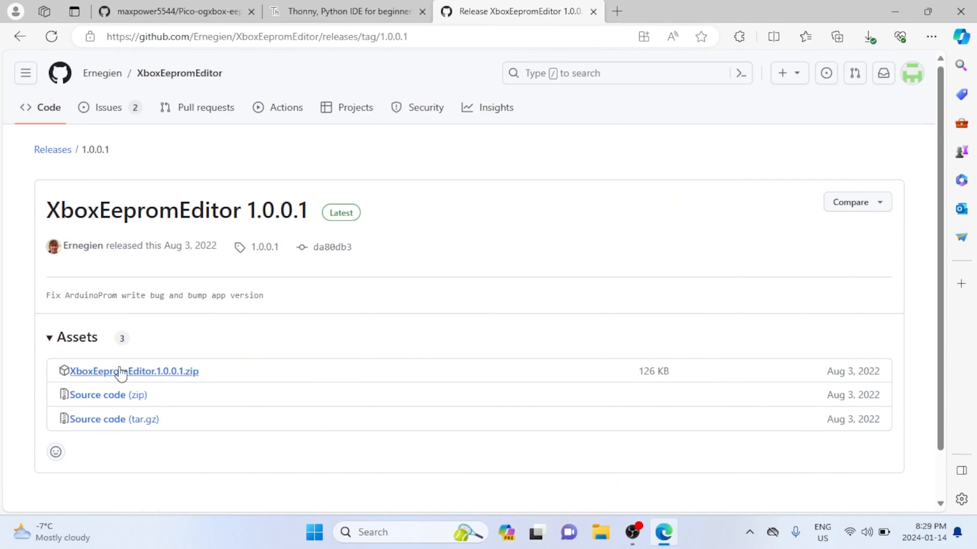
left_click(868, 36)
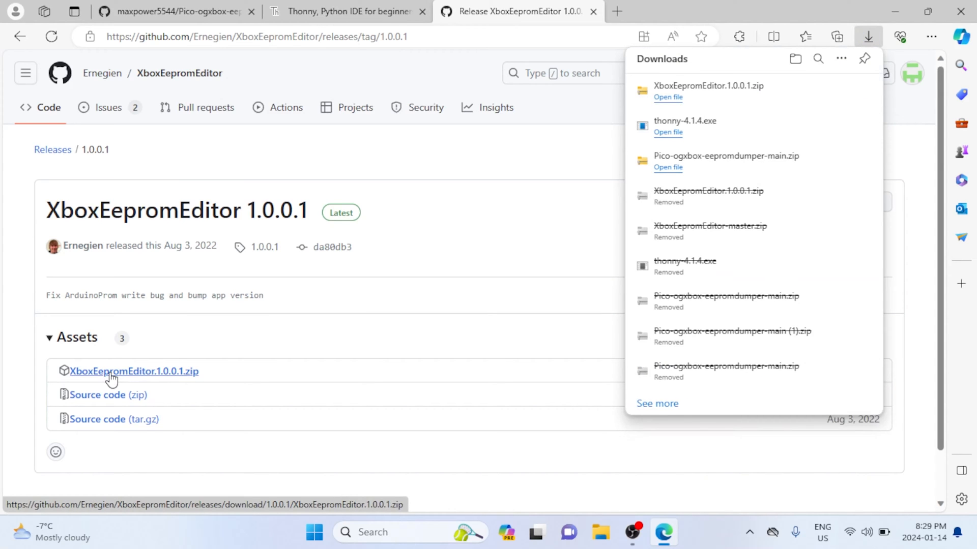
left_click(867, 36)
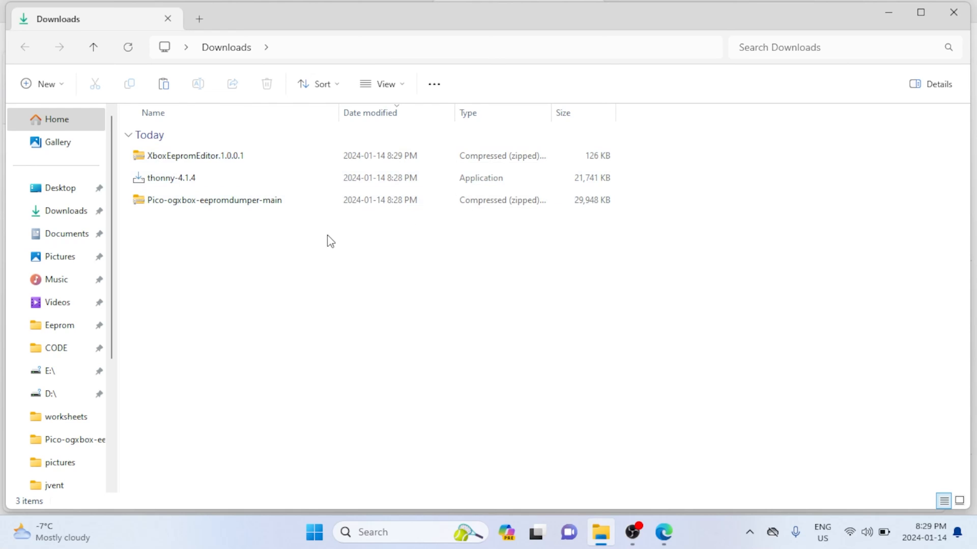
Extract the XboxEepromEditor 1.0.0.1 and Pico-ogxbox-eepromdumper zips into their default folders
right_click(195, 155)
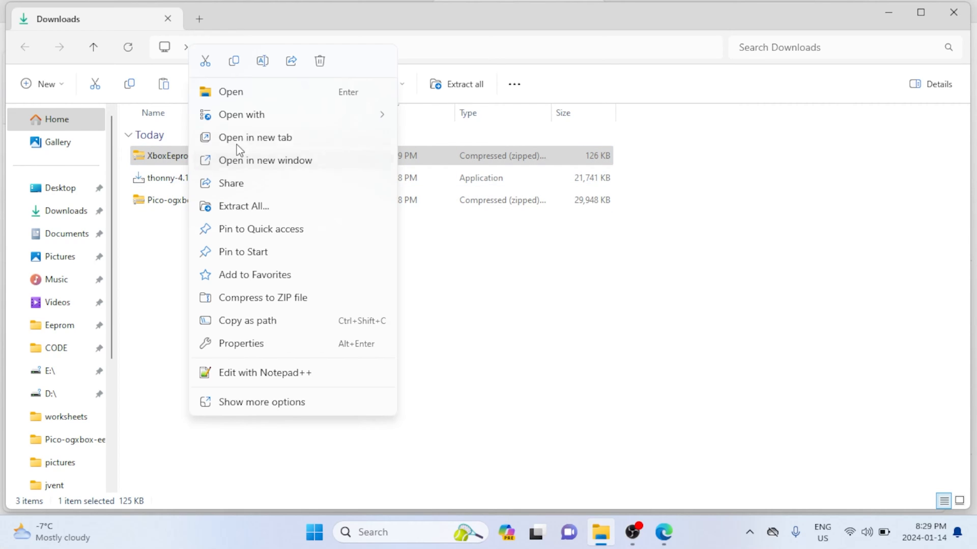
left_click(243, 206)
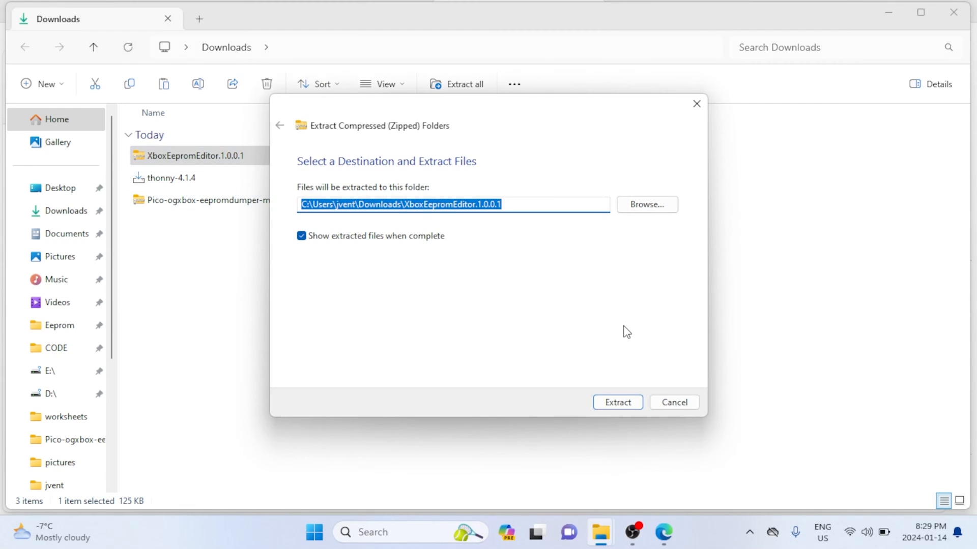
left_click(616, 402)
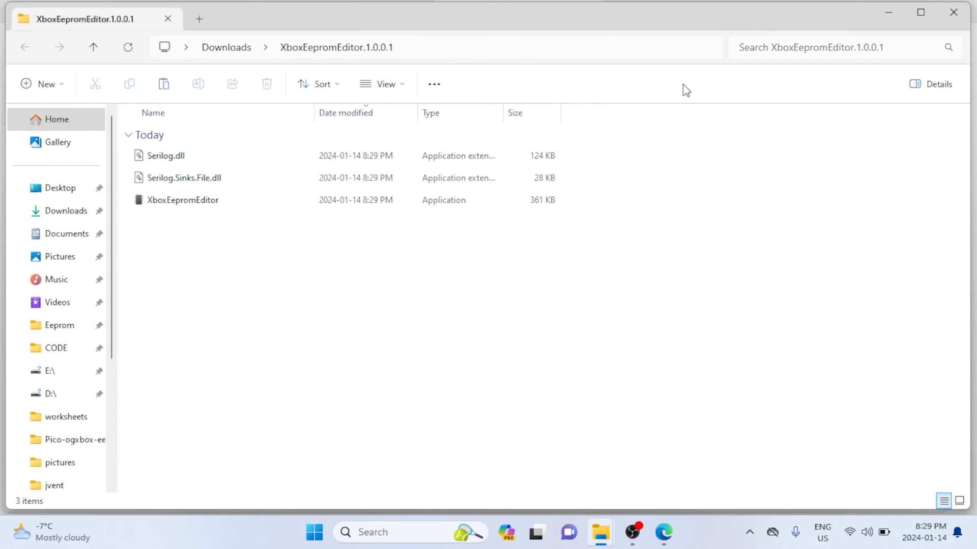
left_click(226, 47)
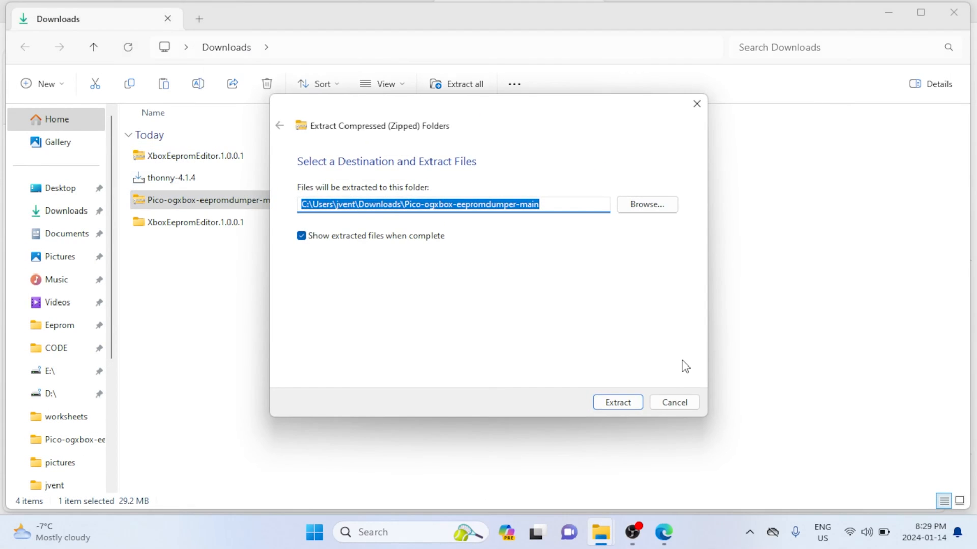
left_click(616, 401)
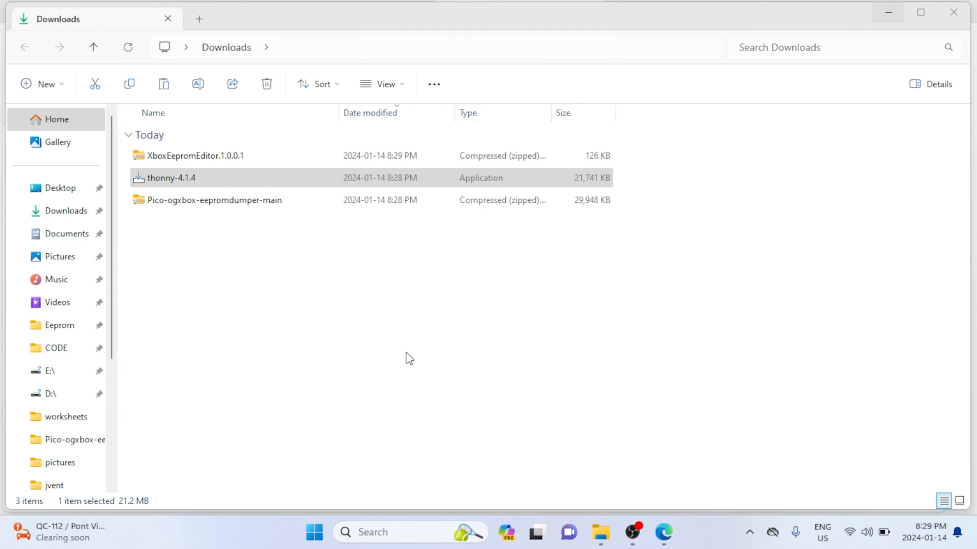
Run thonny-4.1.4 setup into the existing Thonny folder, close the browser tabs, and finish
double_click(172, 178)
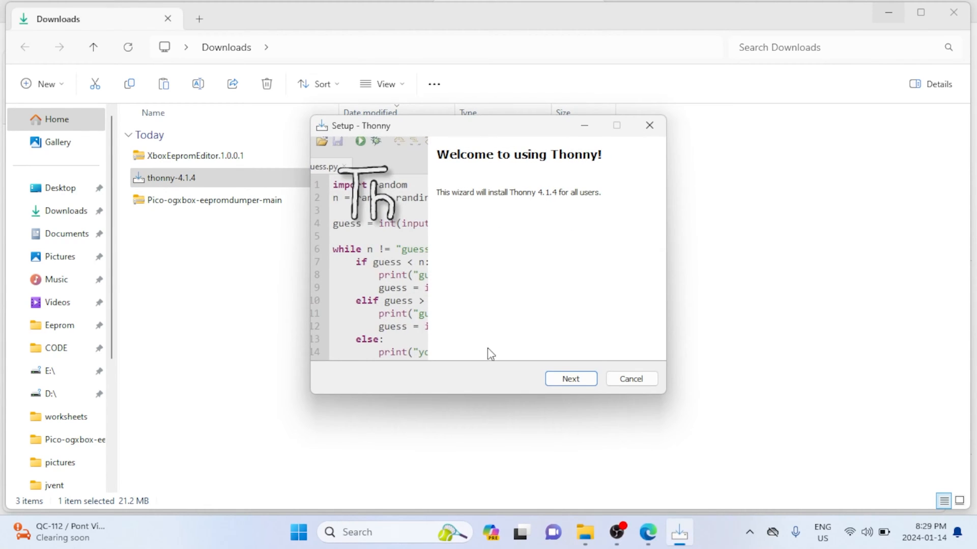
left_click(570, 378)
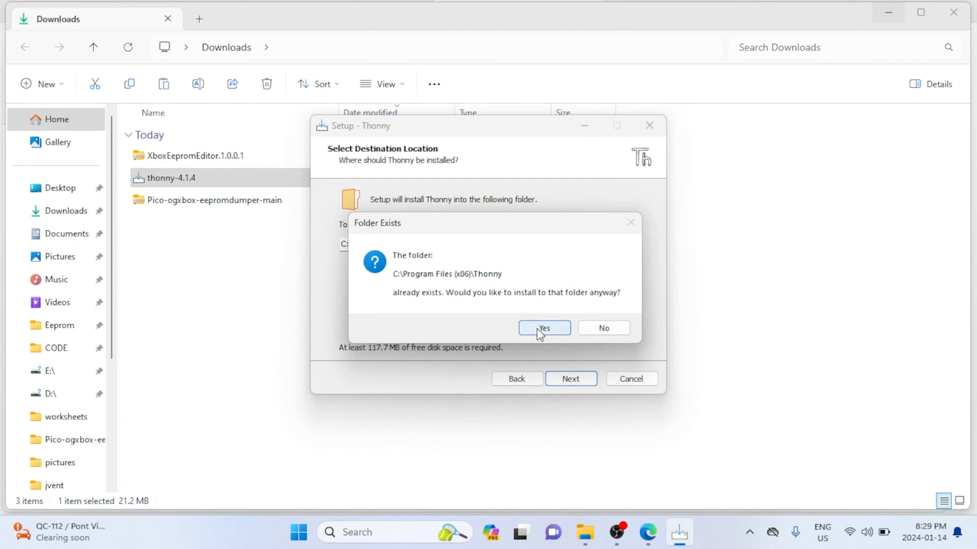
left_click(544, 329)
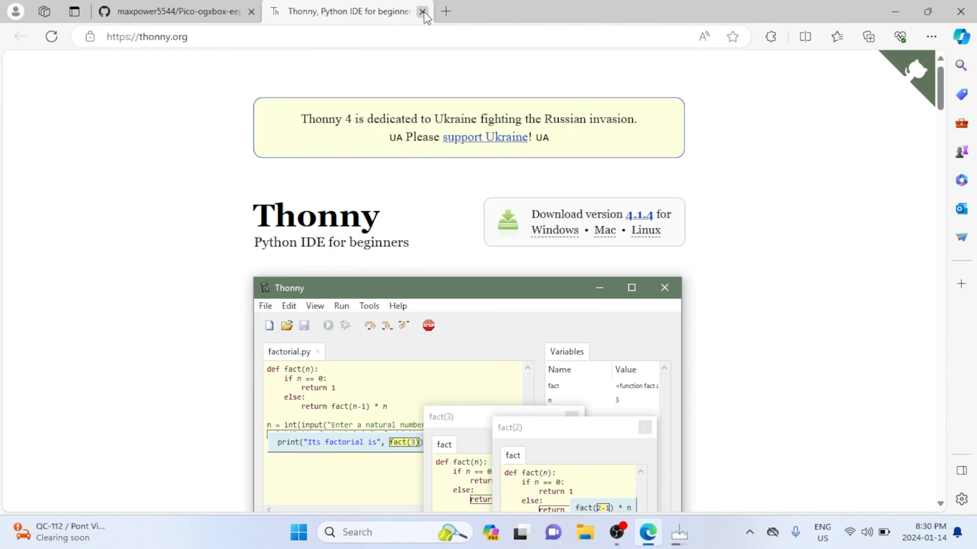
left_click(422, 11)
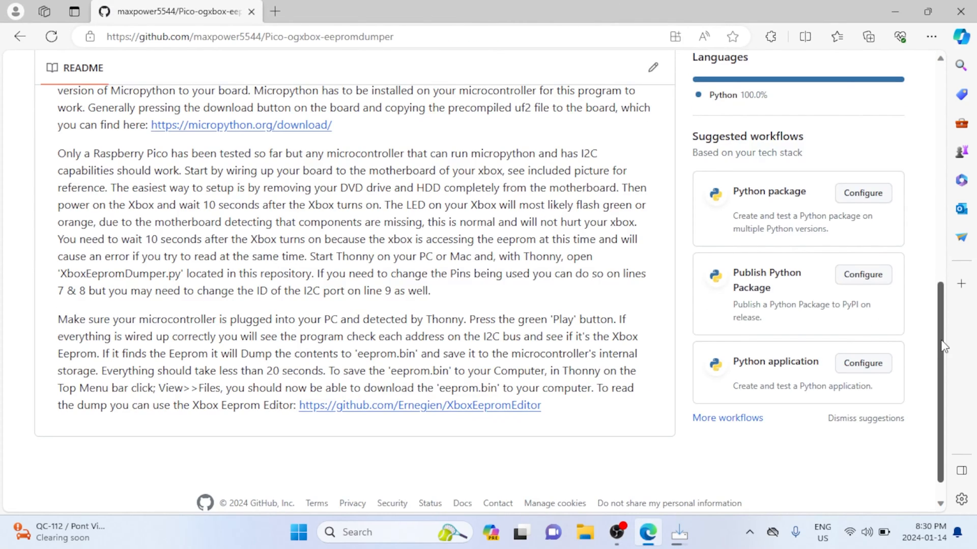
scroll("up", 3)
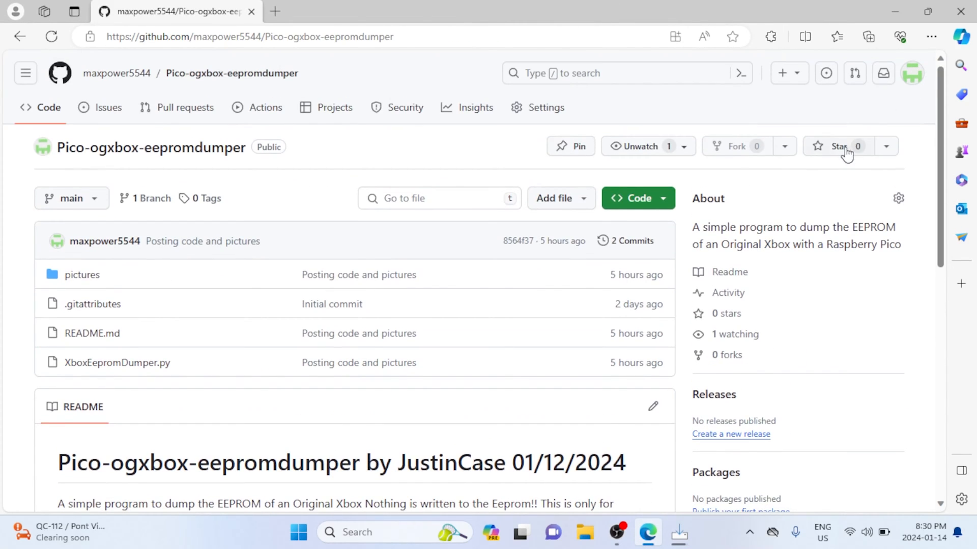
left_click(840, 146)
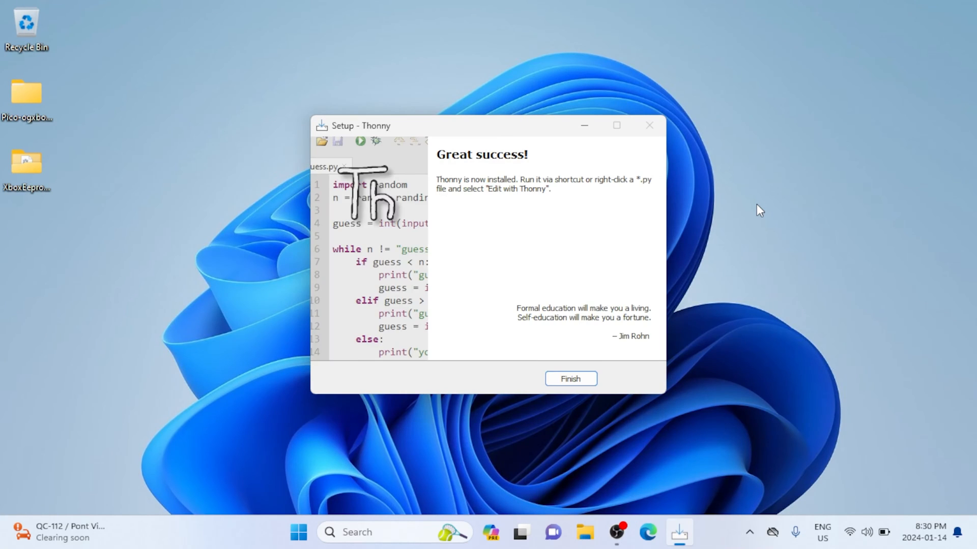
left_click(569, 378)
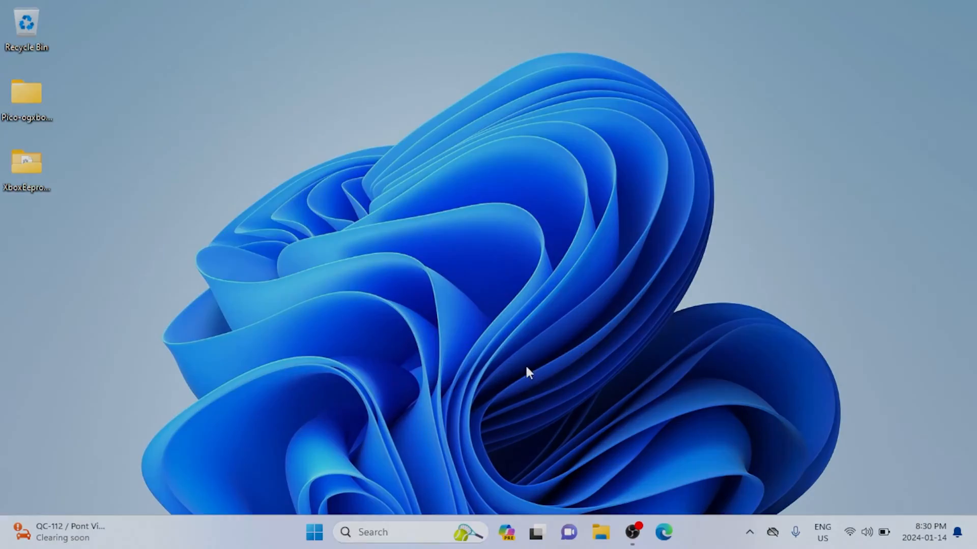
View the Pico as drive RPI-RP2 (F:) in File Explorer, then open Windows search
left_click(600, 532)
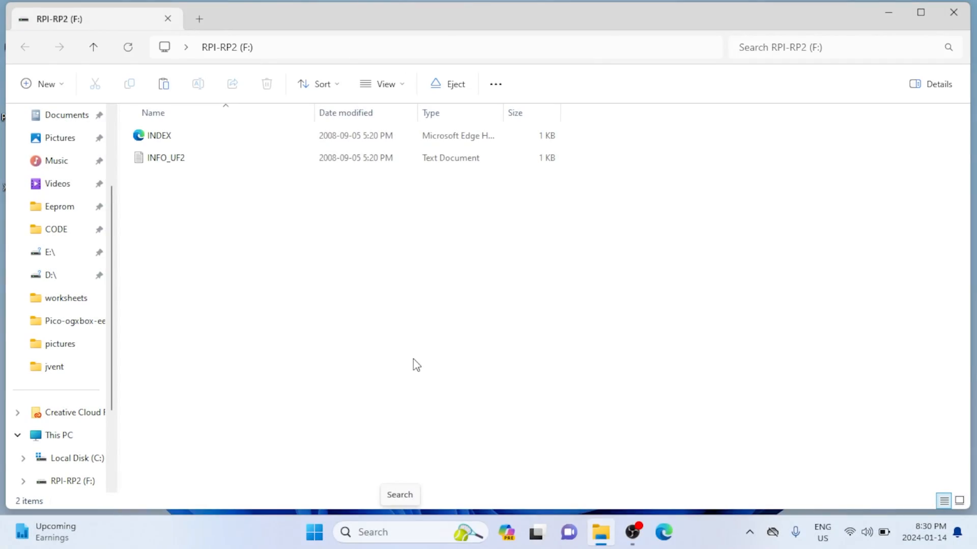
left_click(954, 12)
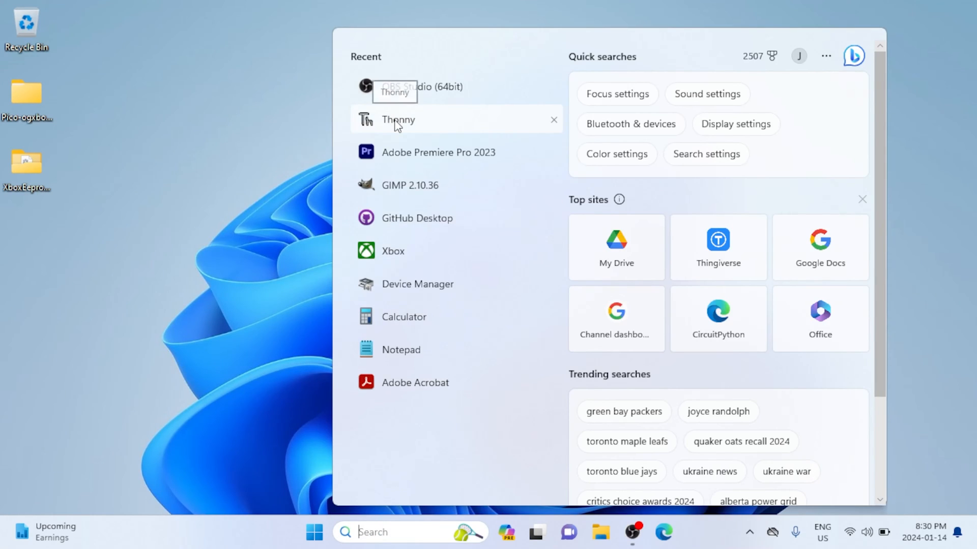
Launch Thonny and open the MicroPython install tool from the interpreter settings
left_click(311, 289)
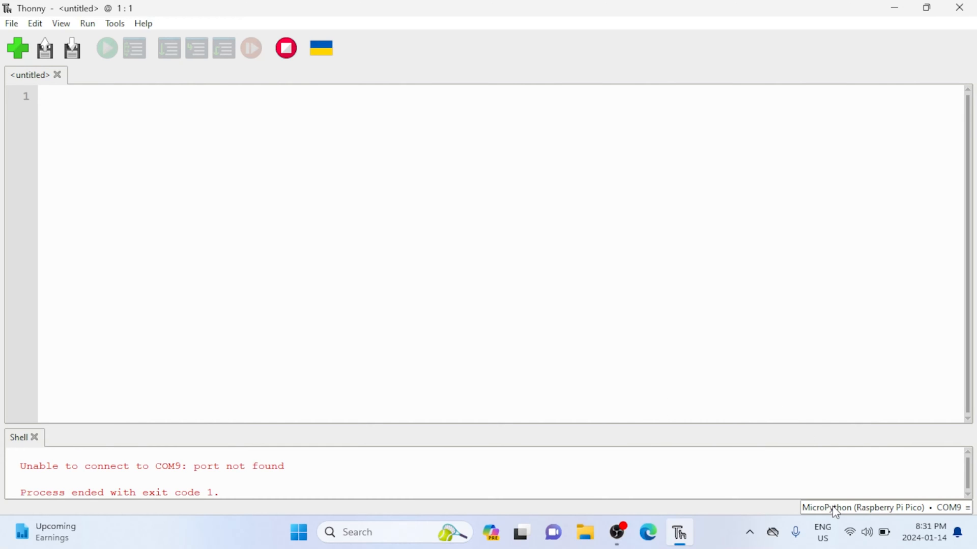
left_click(863, 508)
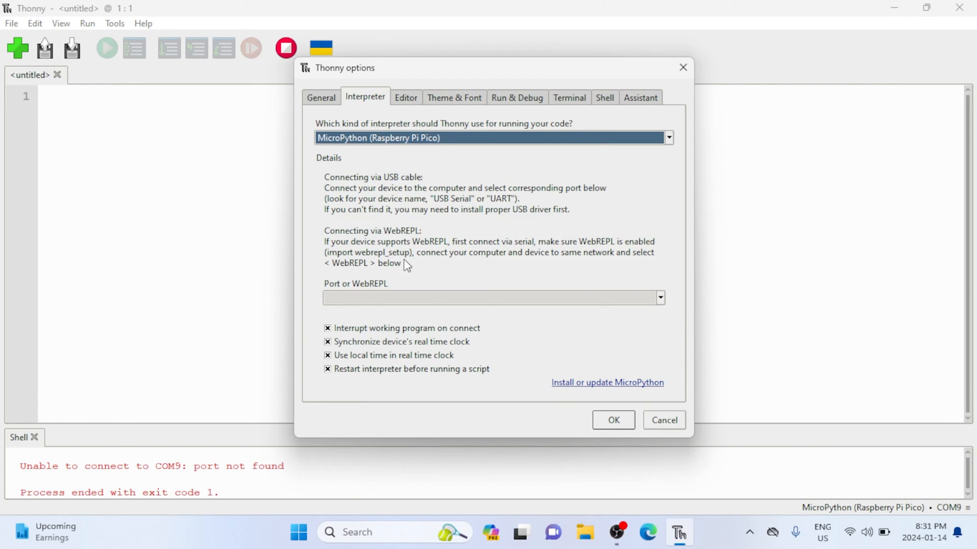
left_click(607, 383)
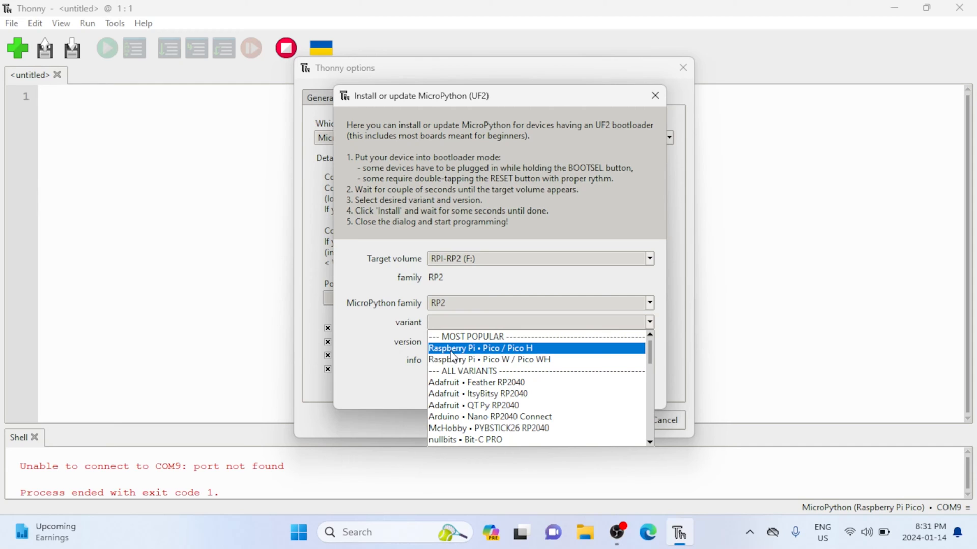
Install MicroPython 1.22.1 for Raspberry Pi Pico, then close the installer and confirm settings
left_click(479, 348)
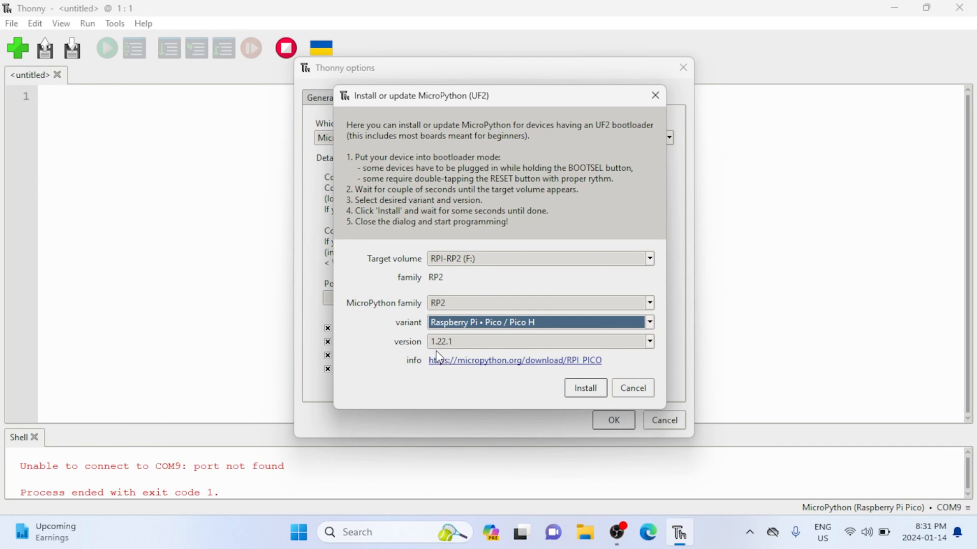
left_click(649, 341)
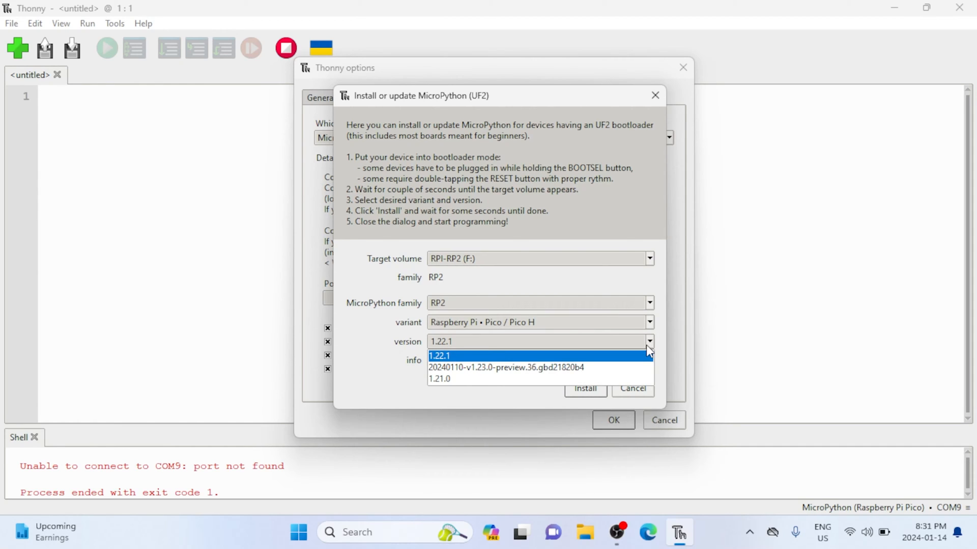
left_click(439, 356)
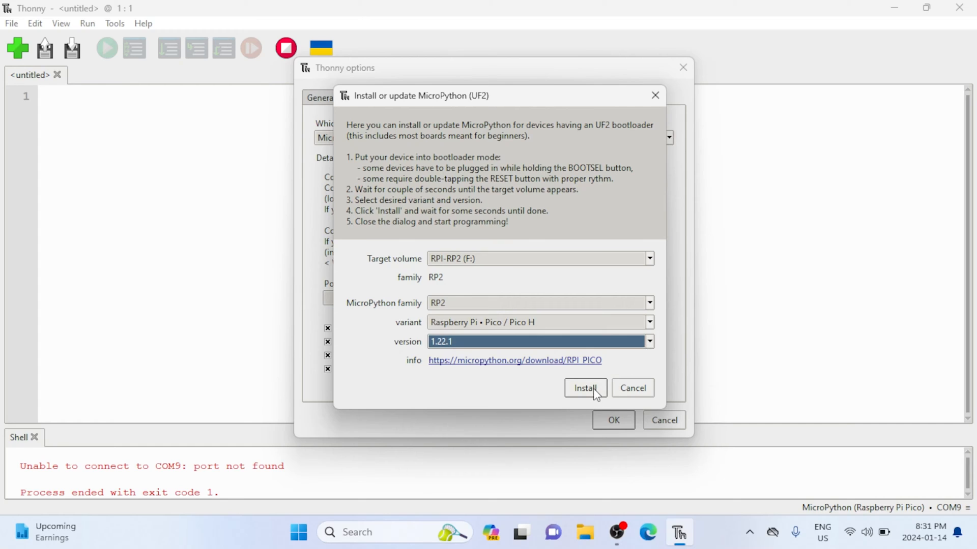
left_click(585, 388)
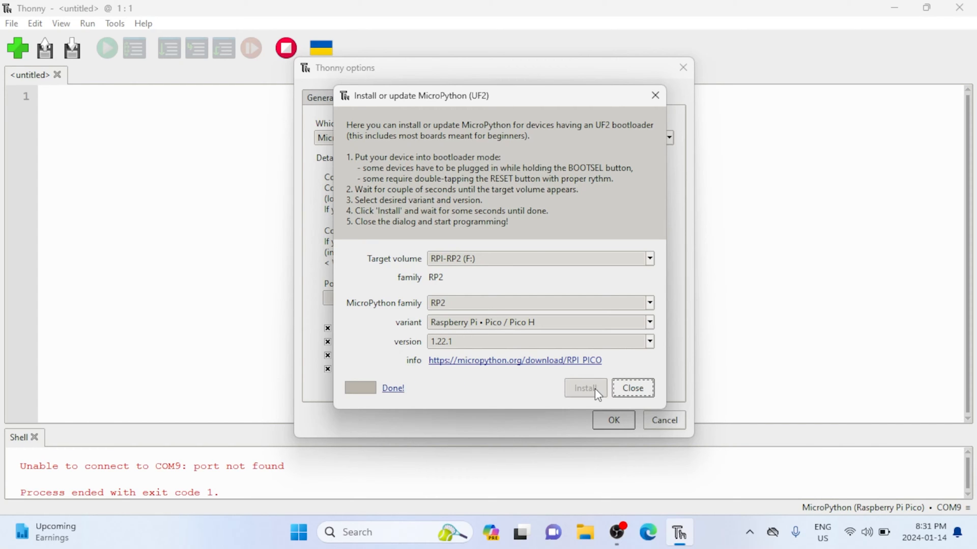
left_click(632, 388)
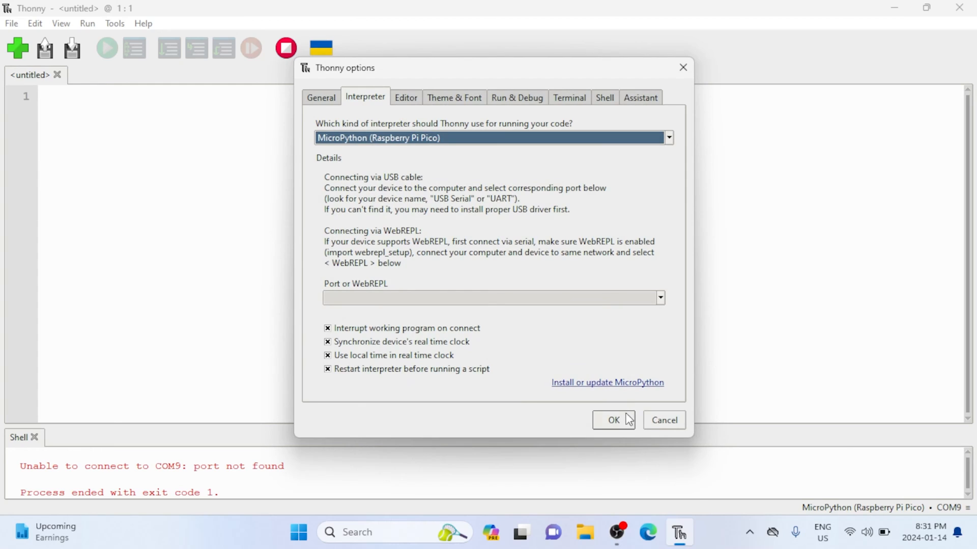
left_click(613, 420)
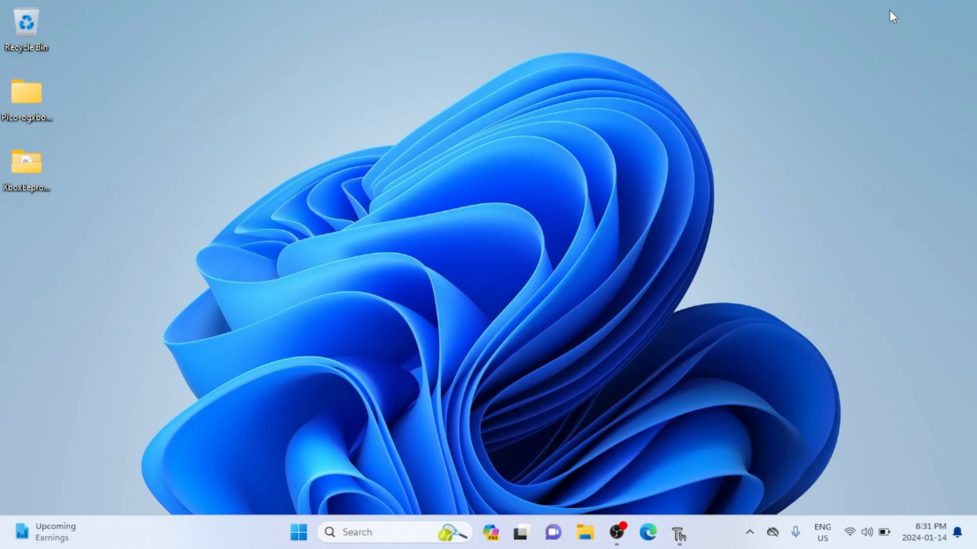
Open XboxEepromDumper.py from the Pico-ogxbox-eepromdumper-main folder with Thonny
double_click(26, 97)
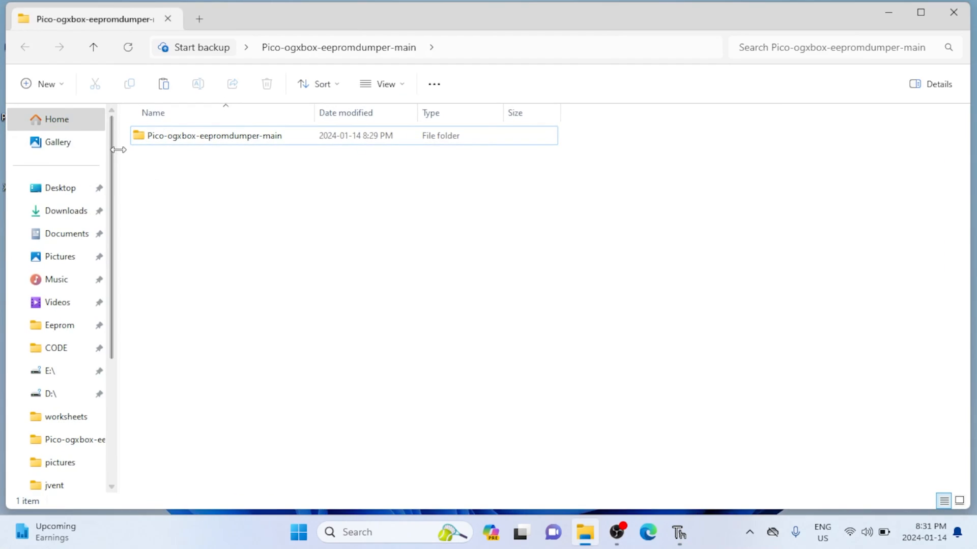
double_click(214, 135)
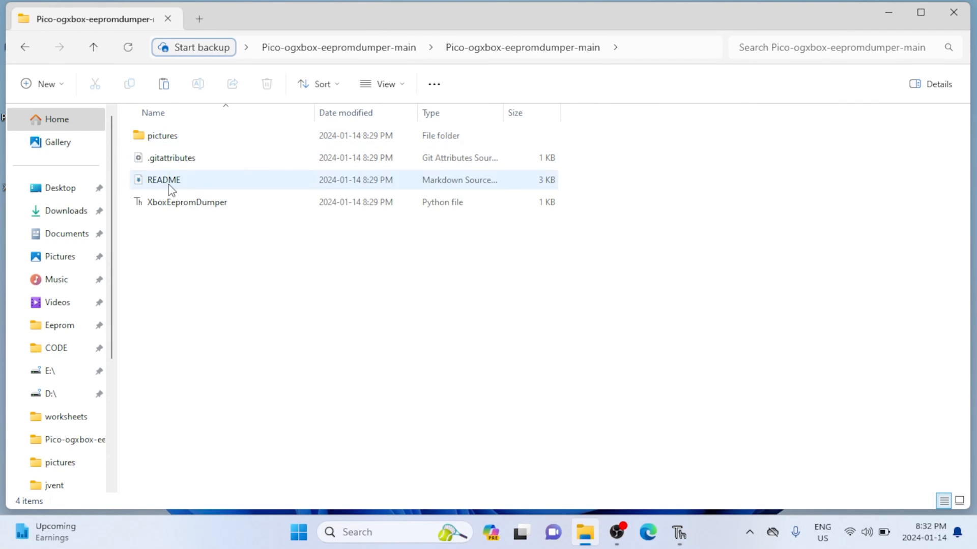
right_click(186, 202)
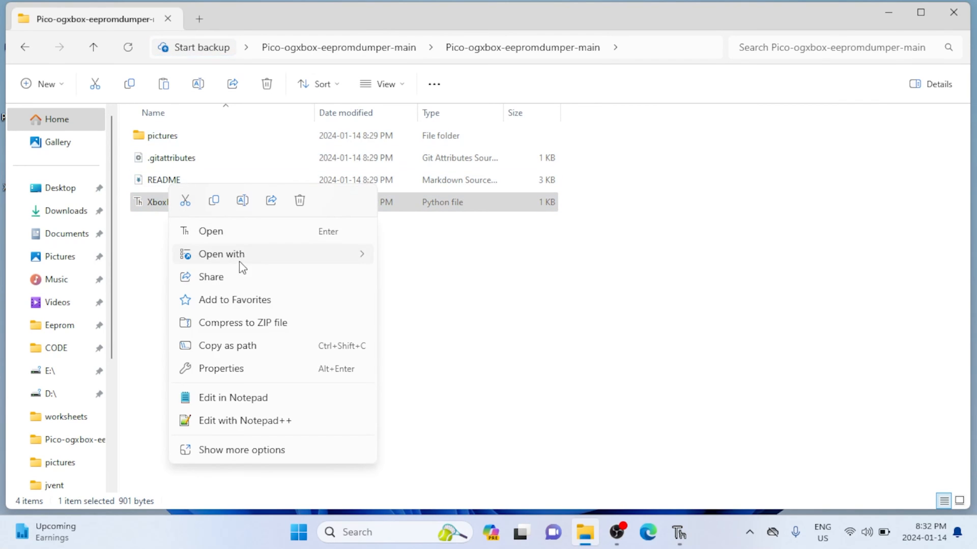
mouse_move(222, 253)
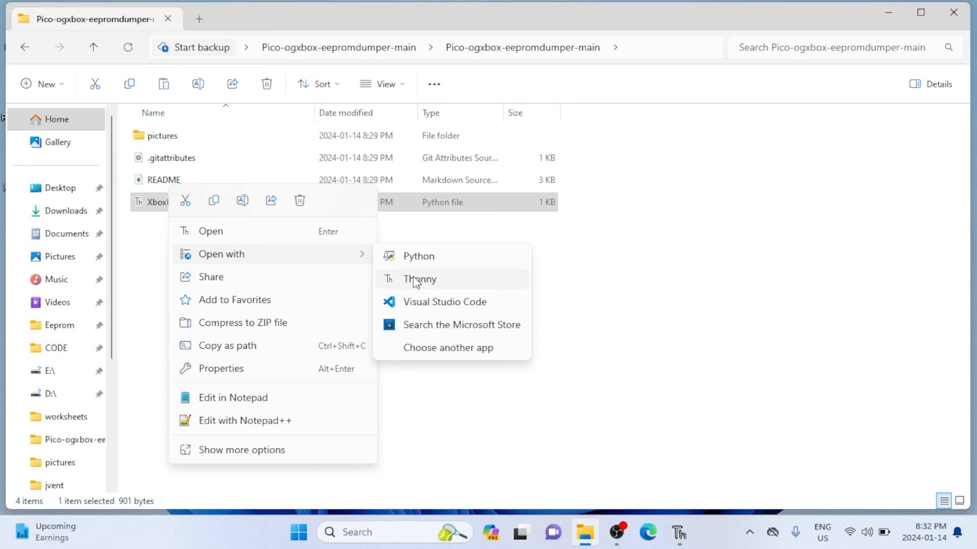
left_click(419, 278)
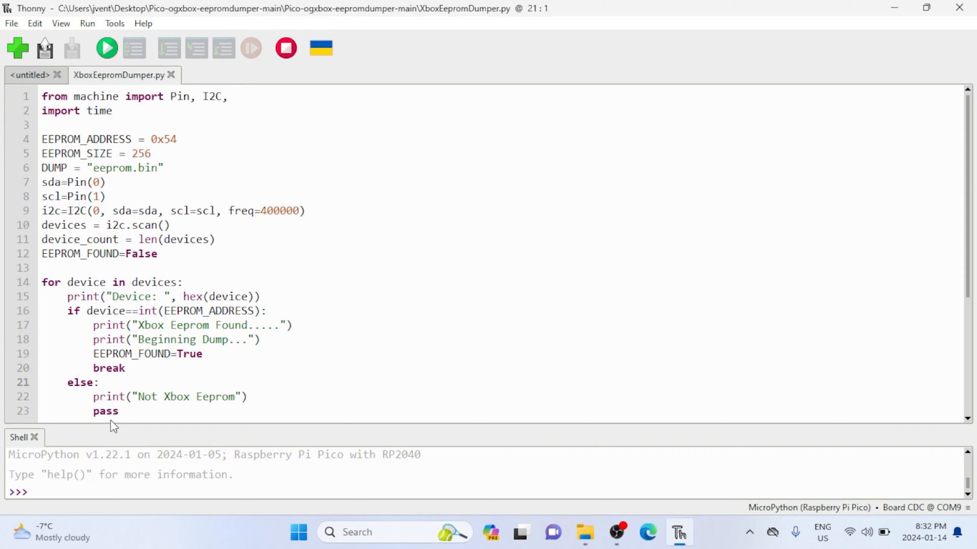
Run XboxEepromDumper.py to create eeprom.bin, then locate it in Thonny's Files view
left_click(106, 48)
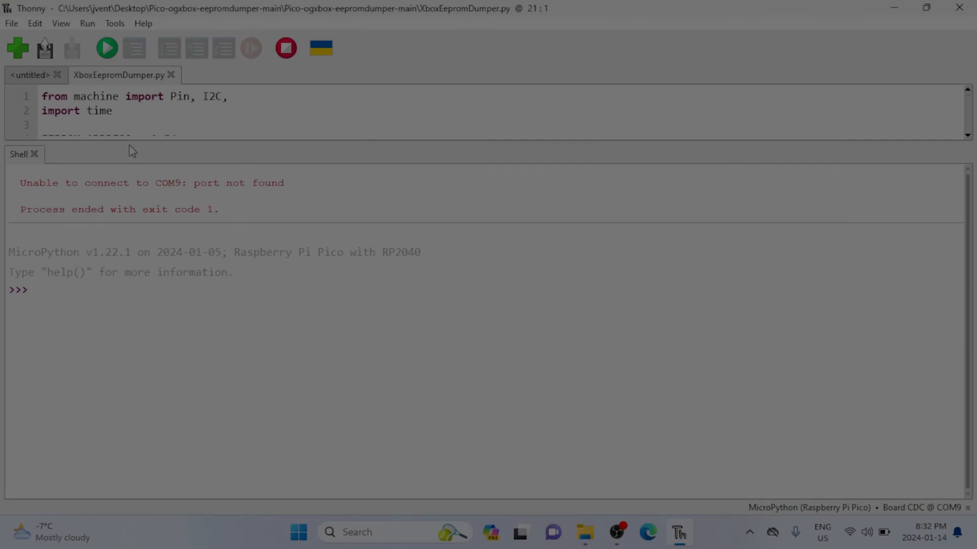
mouse_move(106, 47)
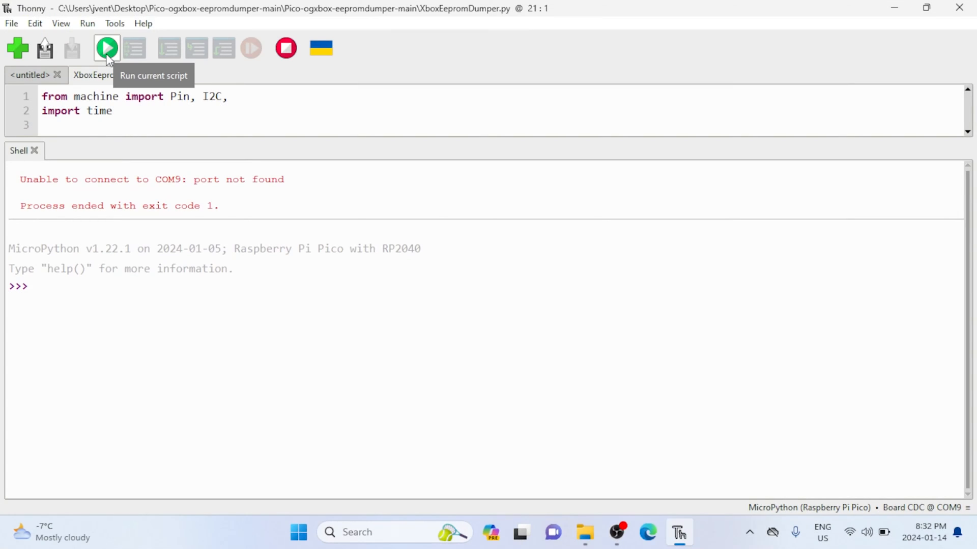
left_click(105, 48)
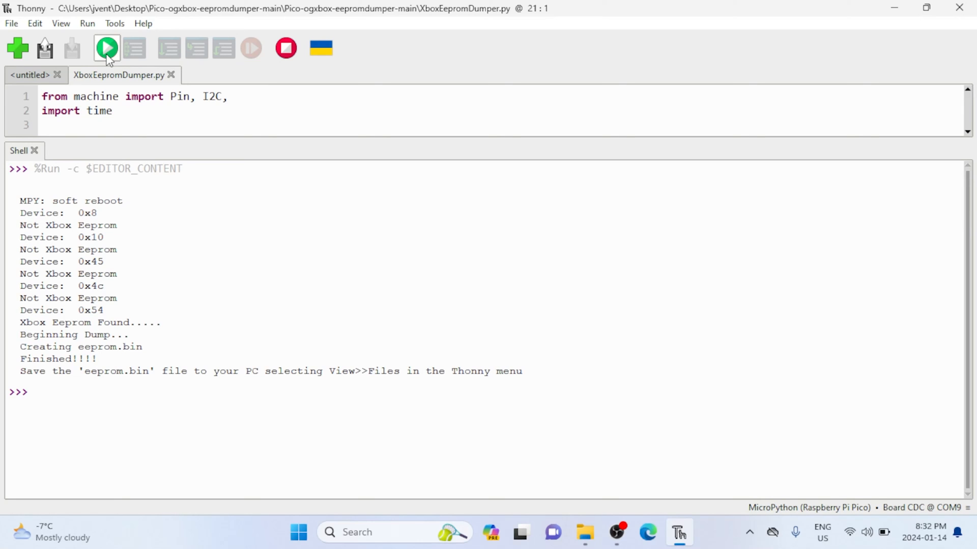
left_click(61, 23)
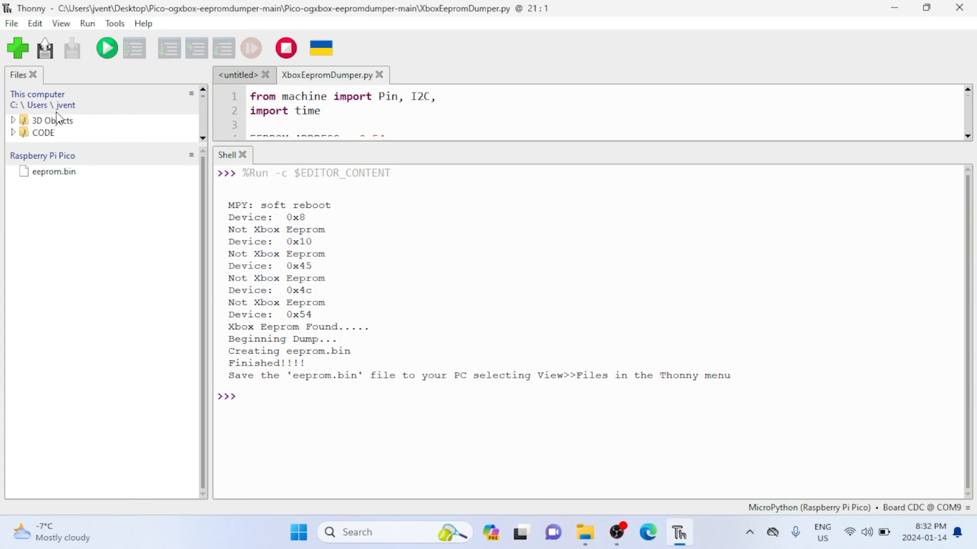
right_click(54, 171)
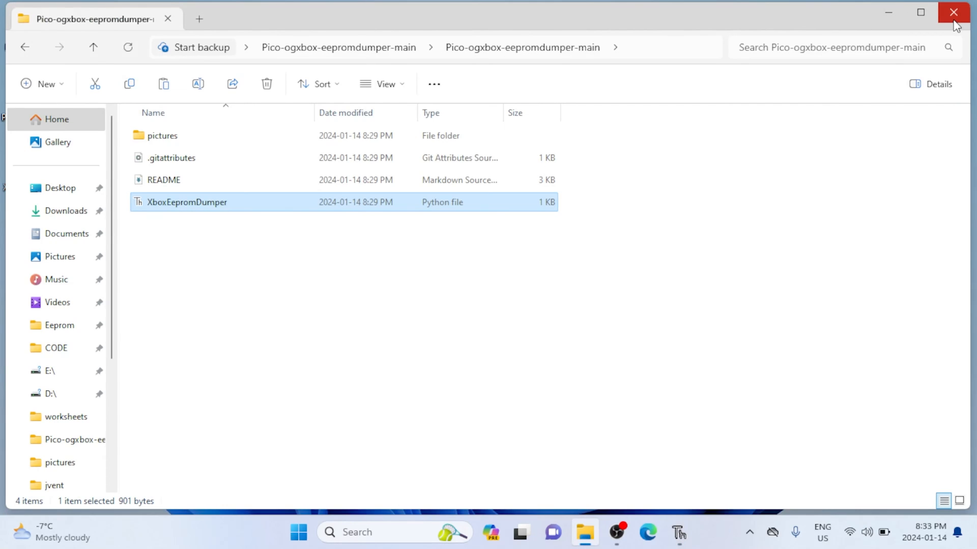
Find eeprom.bin in C:\Users\jvent and move it onto the desktop
left_click(952, 11)
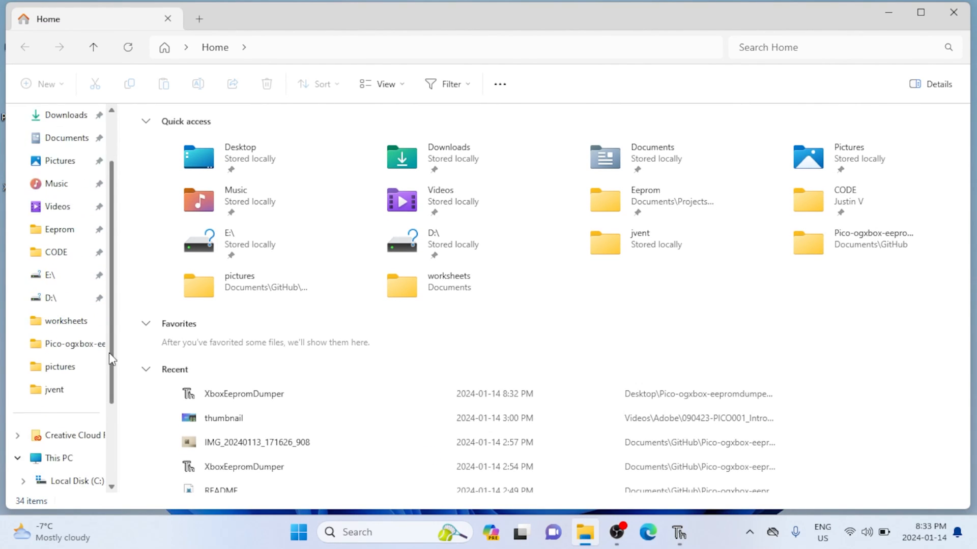
left_click(77, 389)
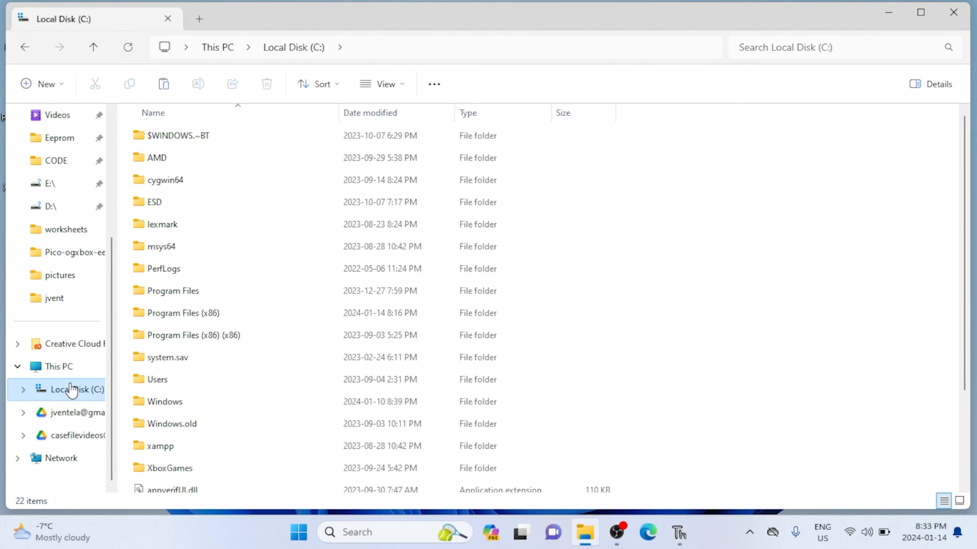
double_click(157, 379)
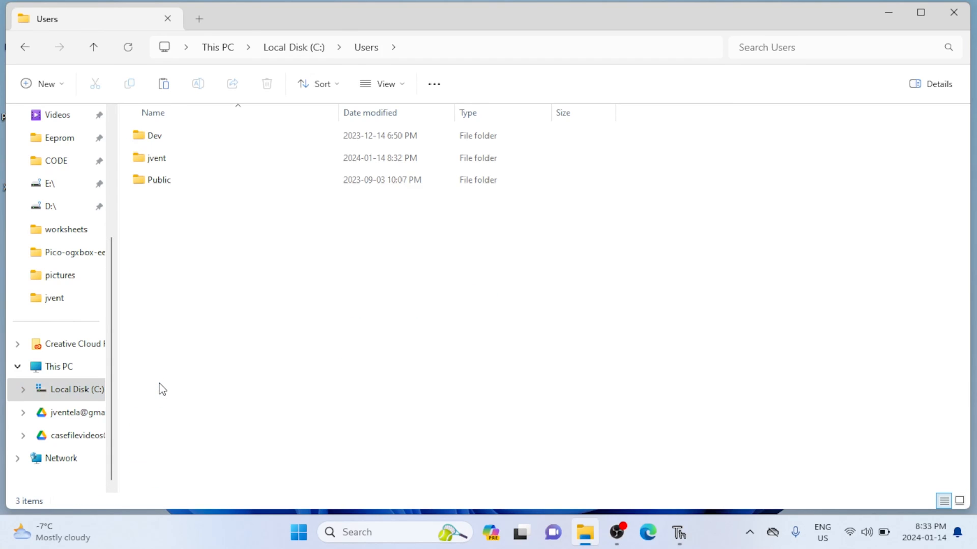
left_click(156, 157)
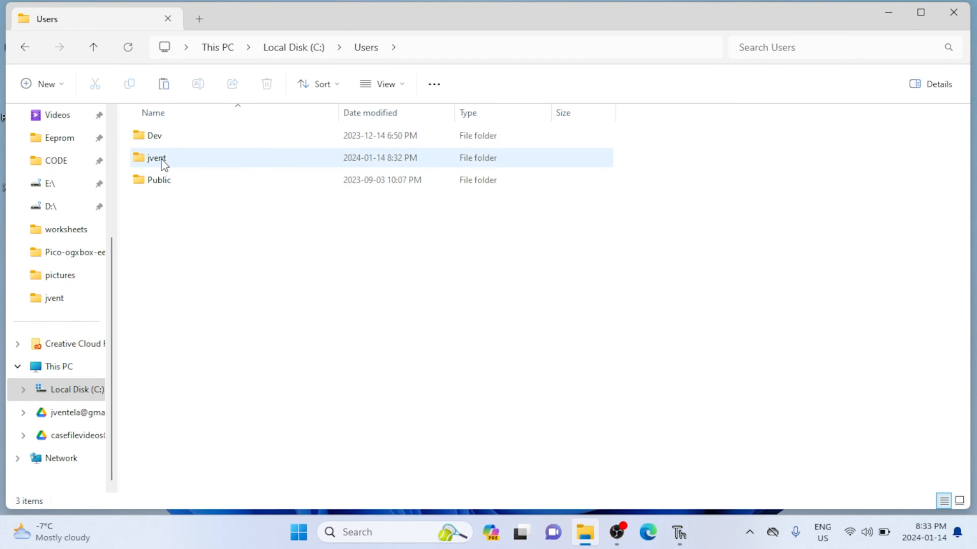
double_click(156, 158)
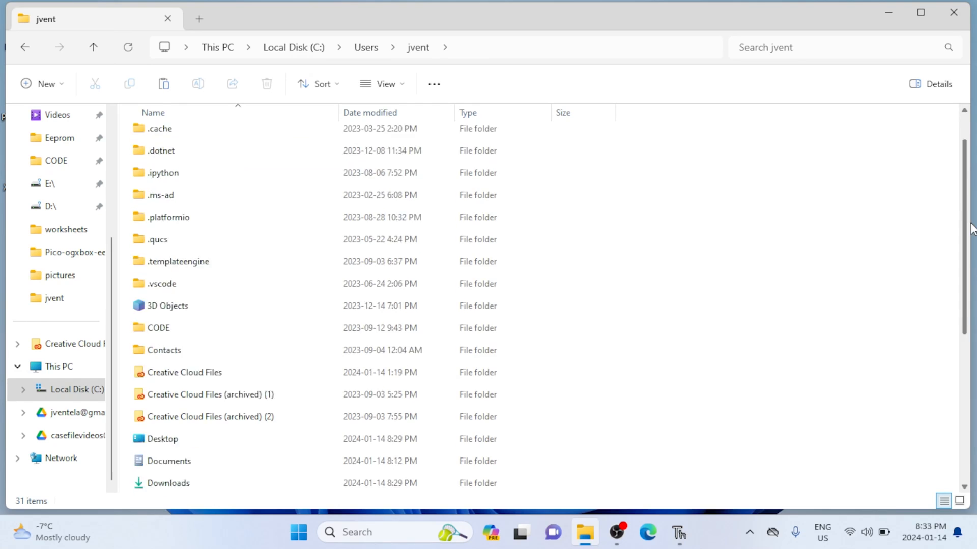
scroll("down", 3)
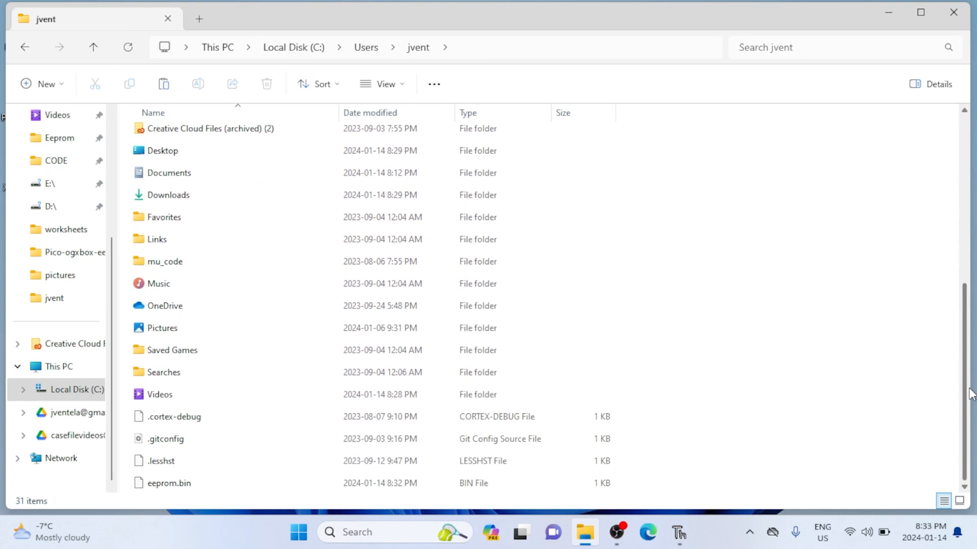
left_click(168, 483)
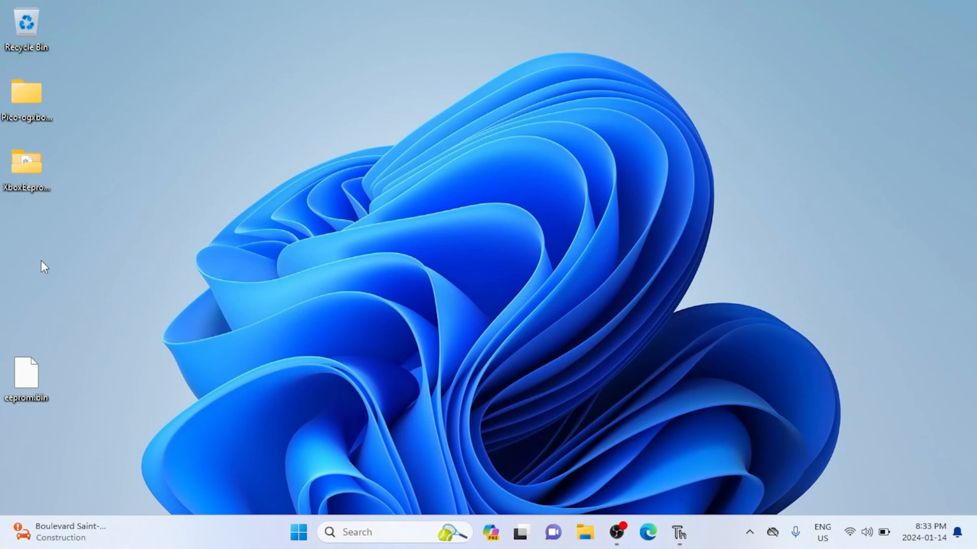
mouse_move(28, 169)
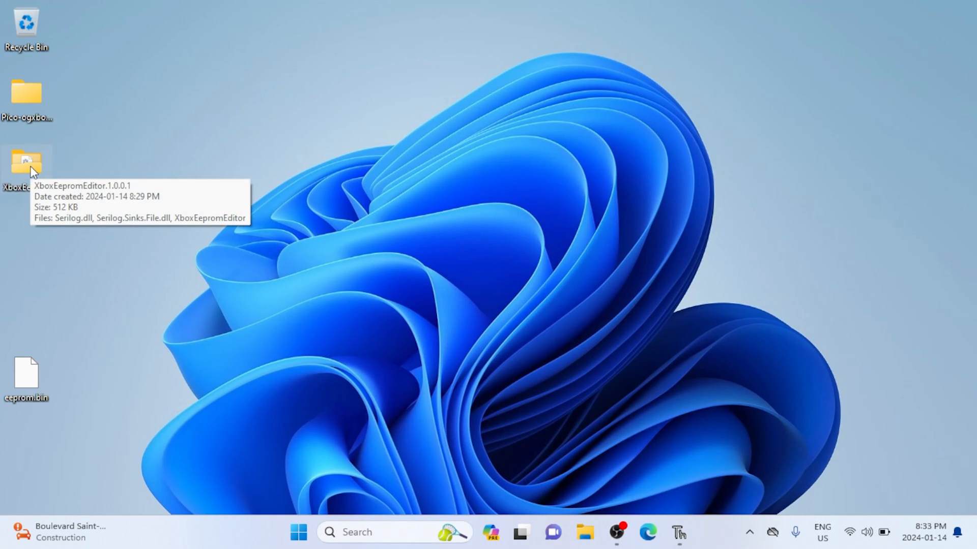
Run XboxEepromEditor.exe from the XboxEepromEditor.1.0.0.1 desktop folder
double_click(26, 163)
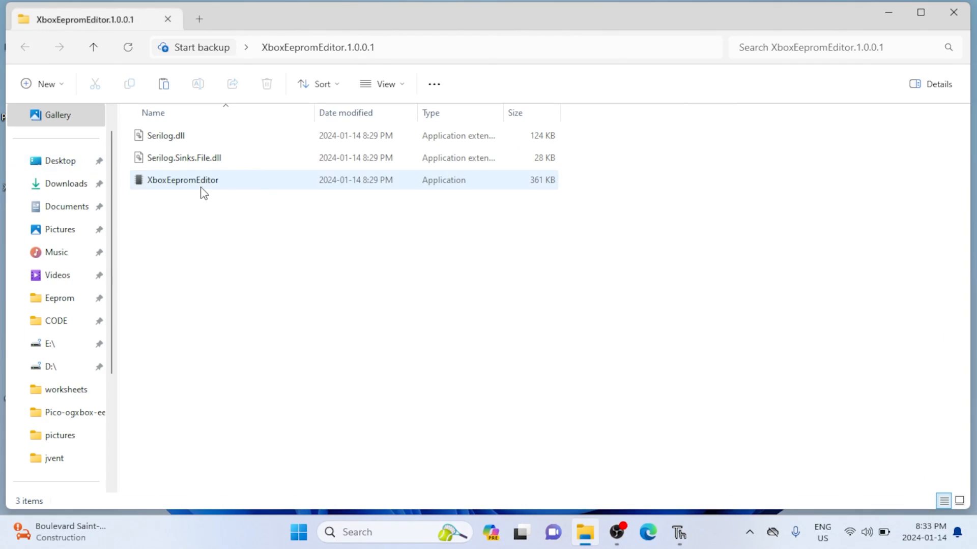
double_click(183, 180)
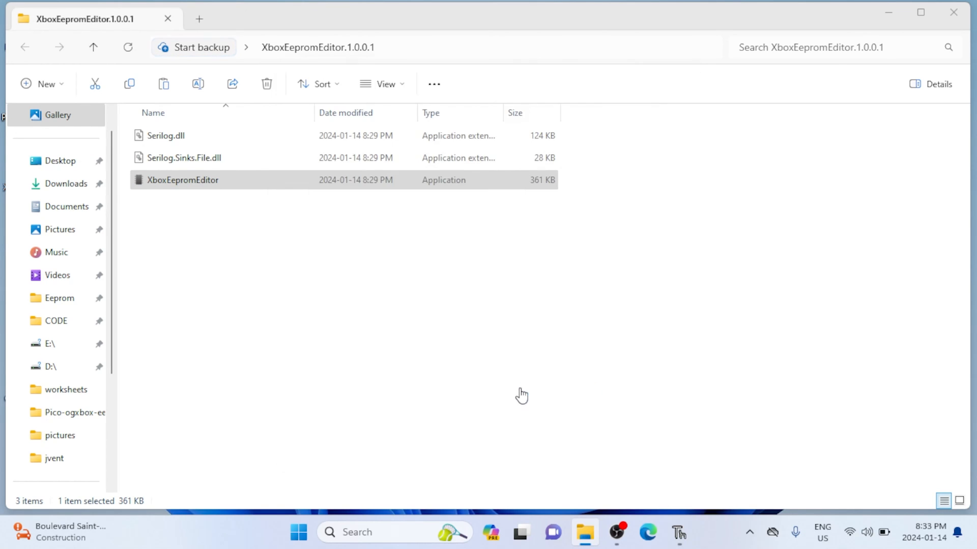
double_click(183, 180)
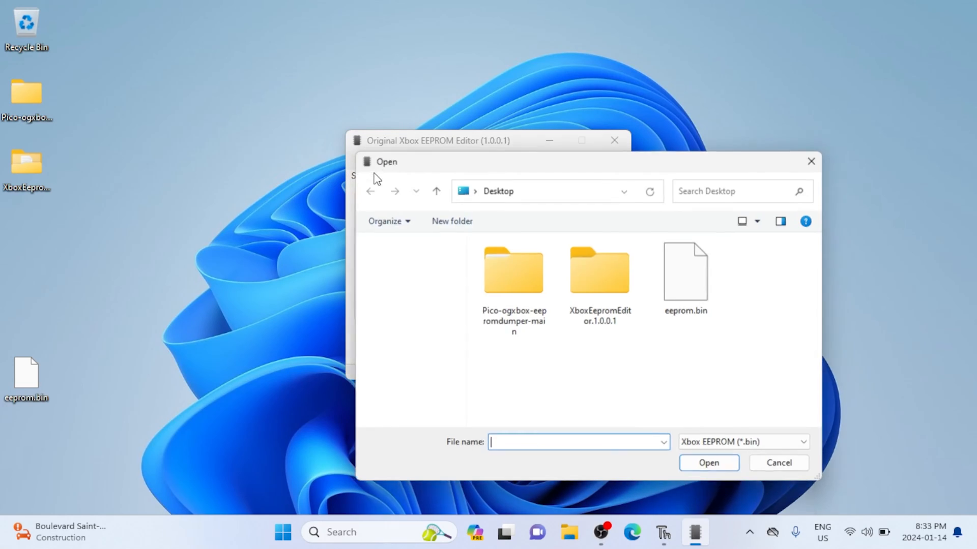
Open eeprom.bin, then check the Factory tab followed by the Security tab
left_click(685, 277)
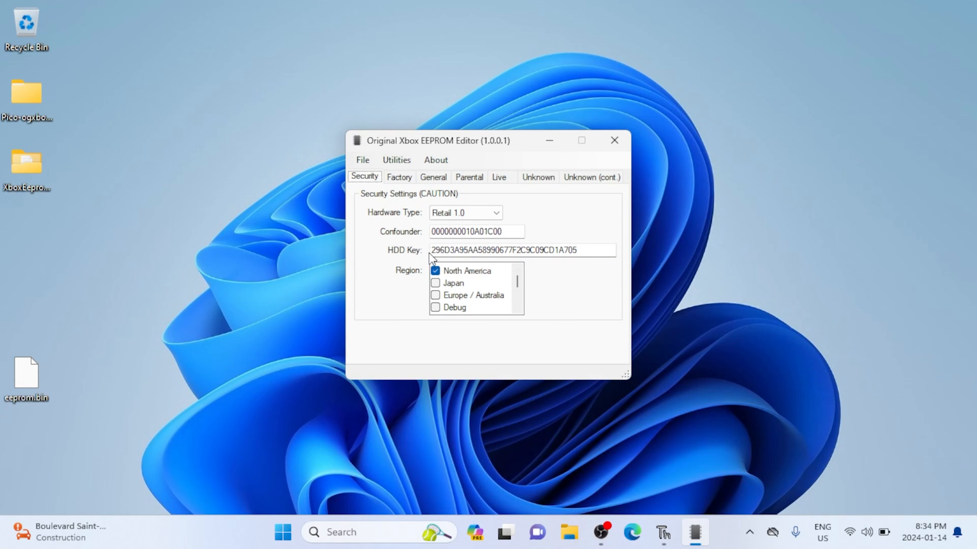
mouse_move(406, 186)
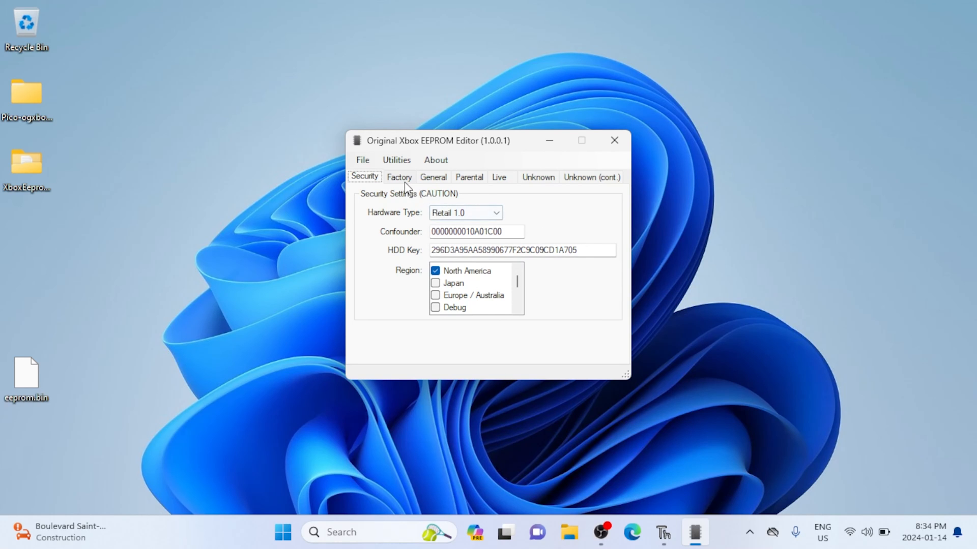
left_click(399, 177)
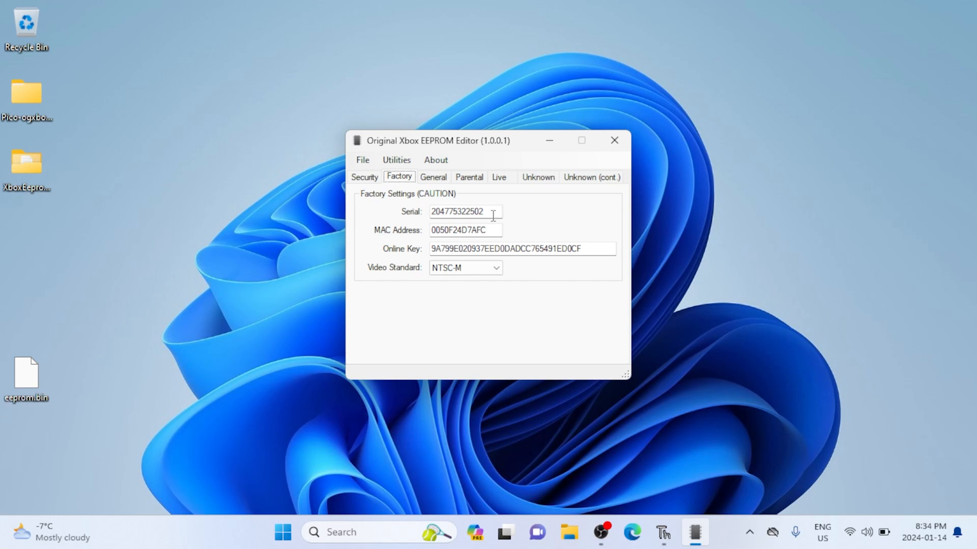
left_click(364, 177)
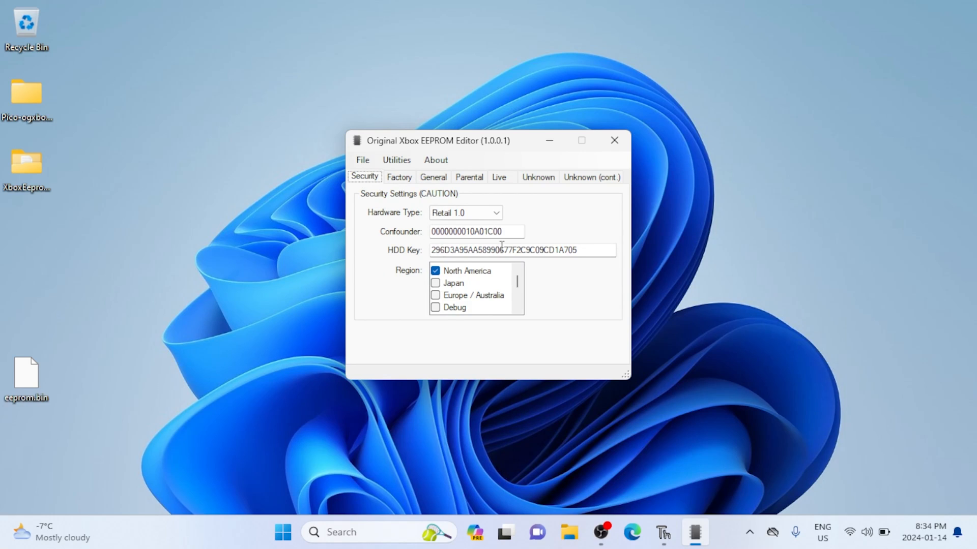